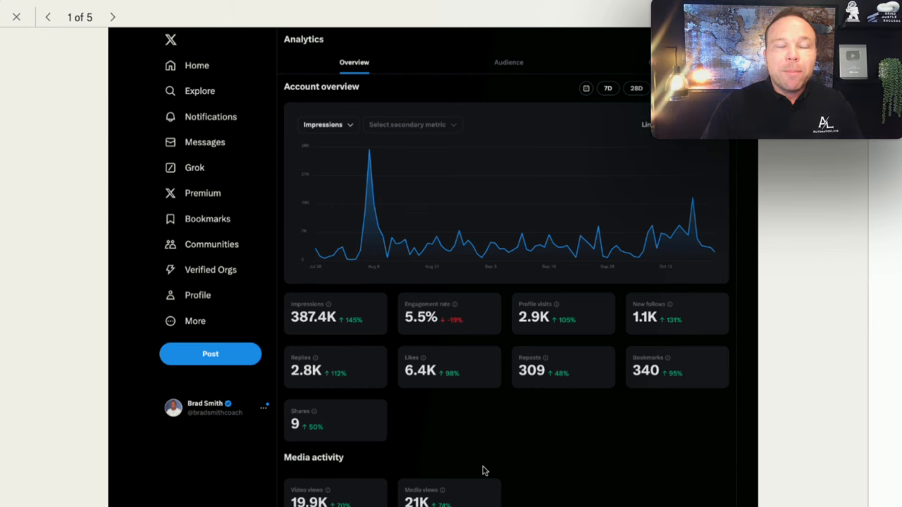
mouse_move(65, 223)
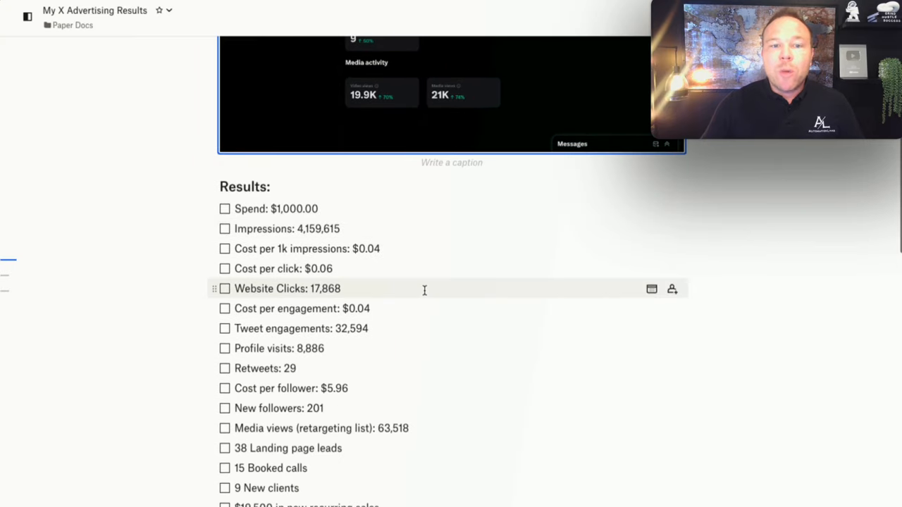
Scroll down to show the full Results checklist, $1,000 spend through $19,500 recurring sales
scroll(down, 3)
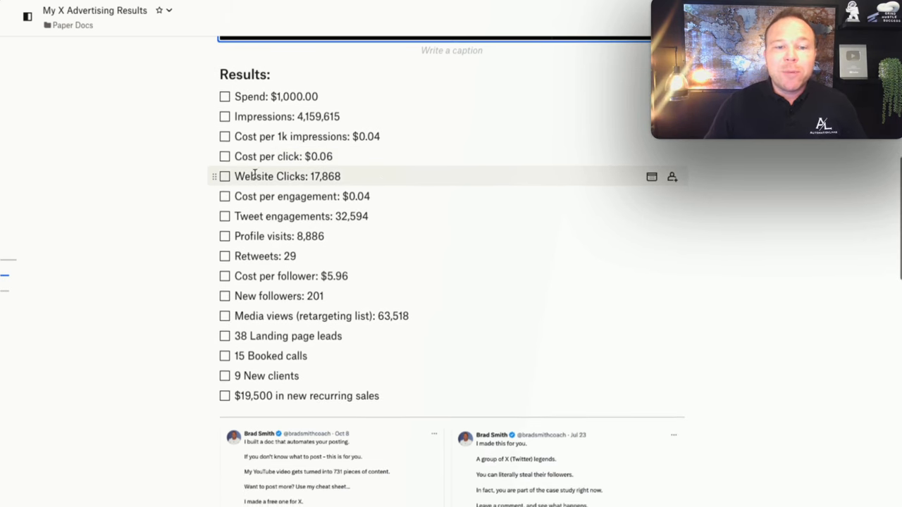
Check off 'Website Clicks: 17,868' so it appears struck through as done
click(224, 176)
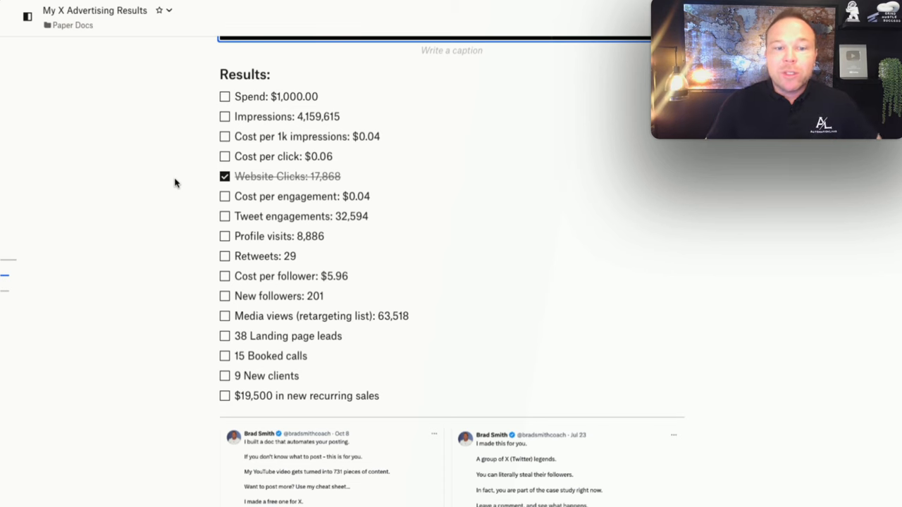
mouse_move(224, 196)
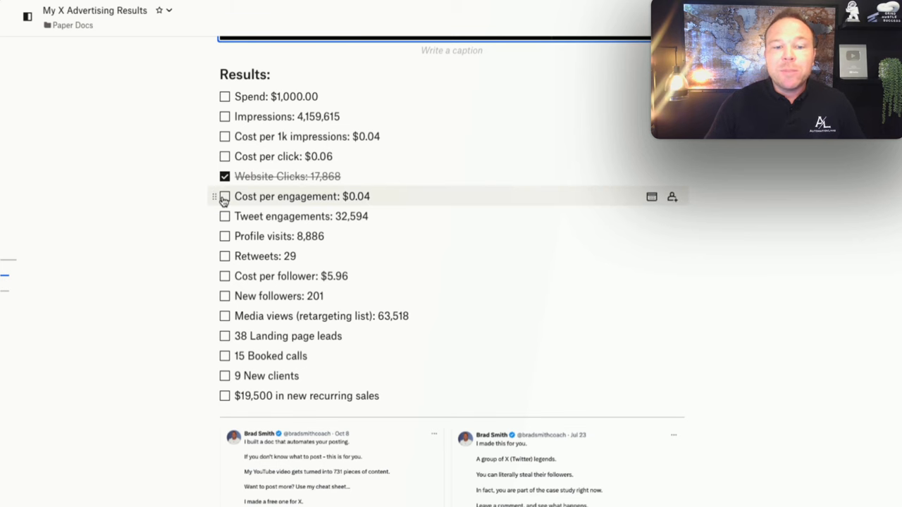
click(224, 197)
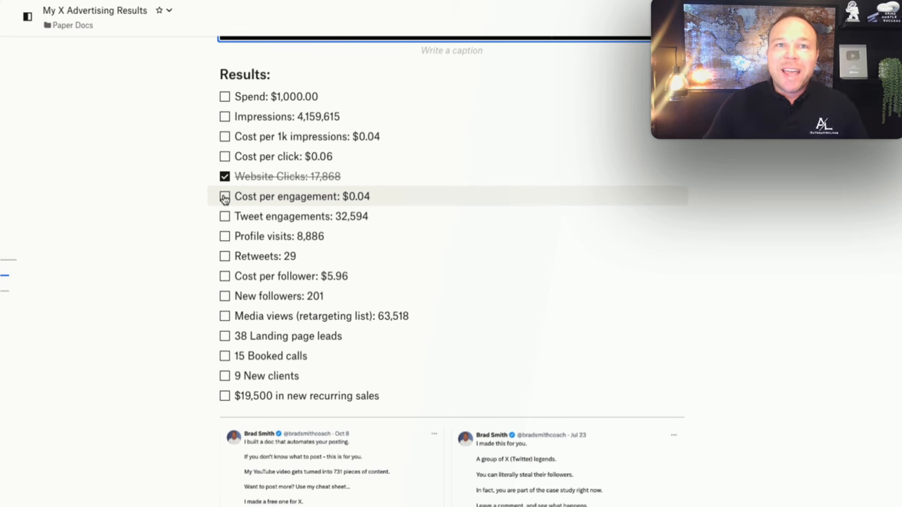
mouse_move(225, 217)
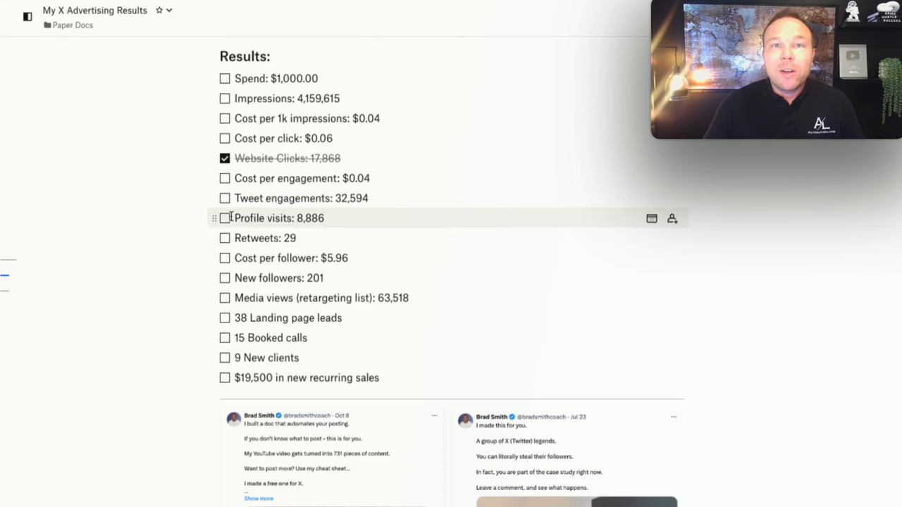
mouse_move(420, 221)
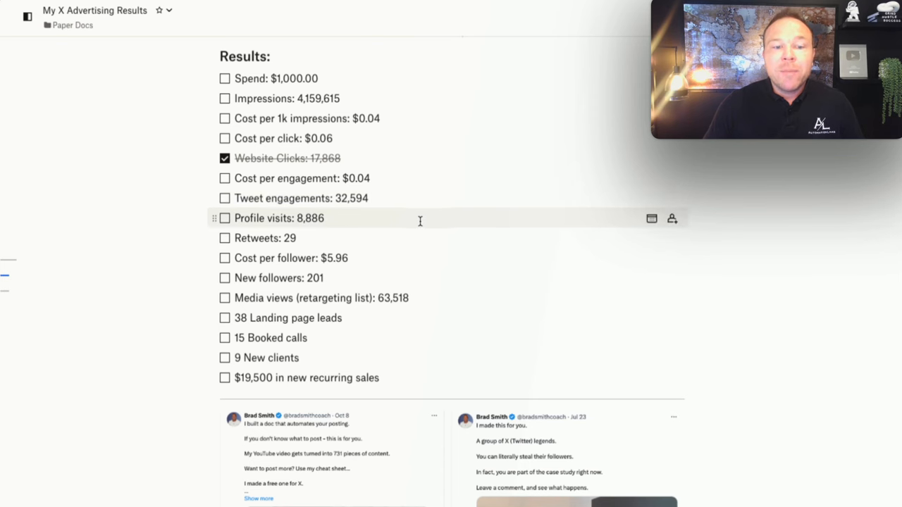
scroll(down, 3)
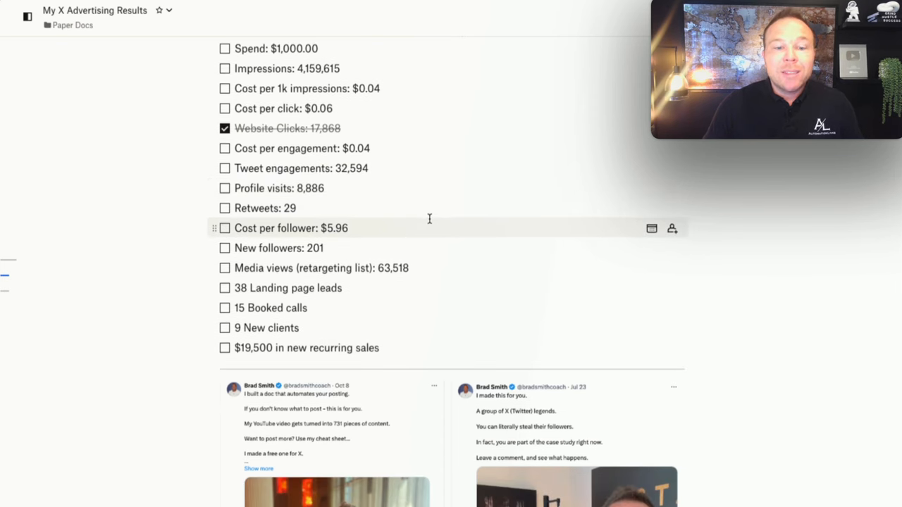
scroll(down, 3)
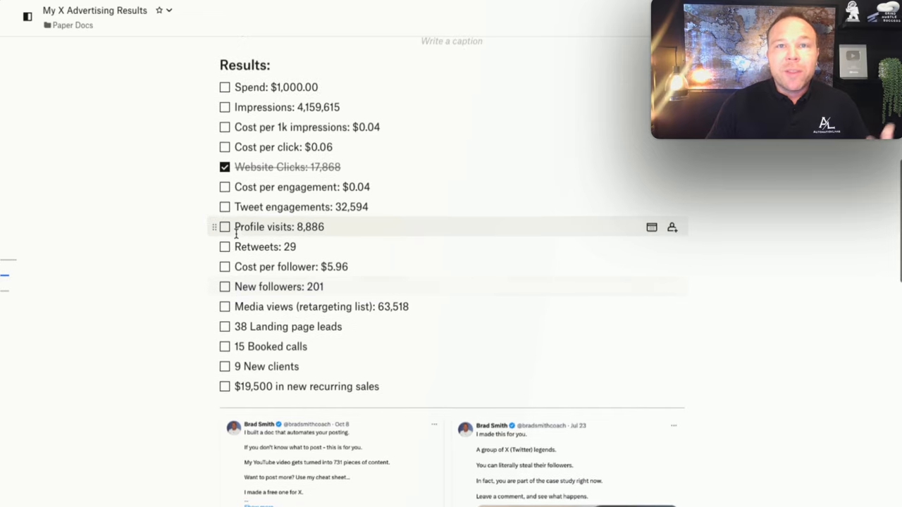
scroll(down, 3)
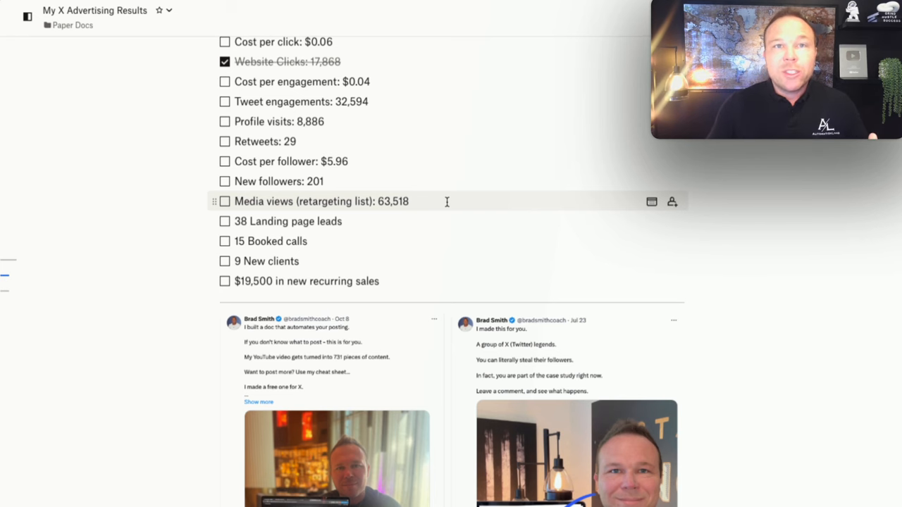
scroll(down, 3)
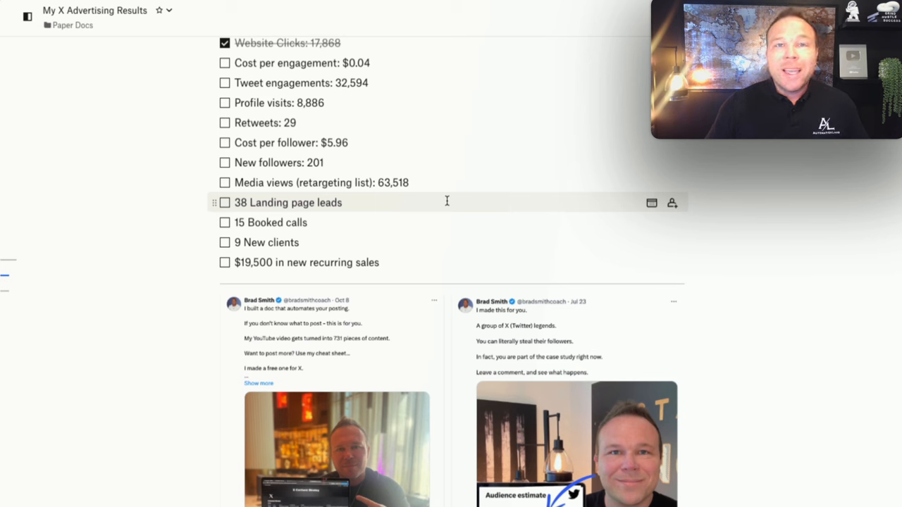
mouse_move(440, 211)
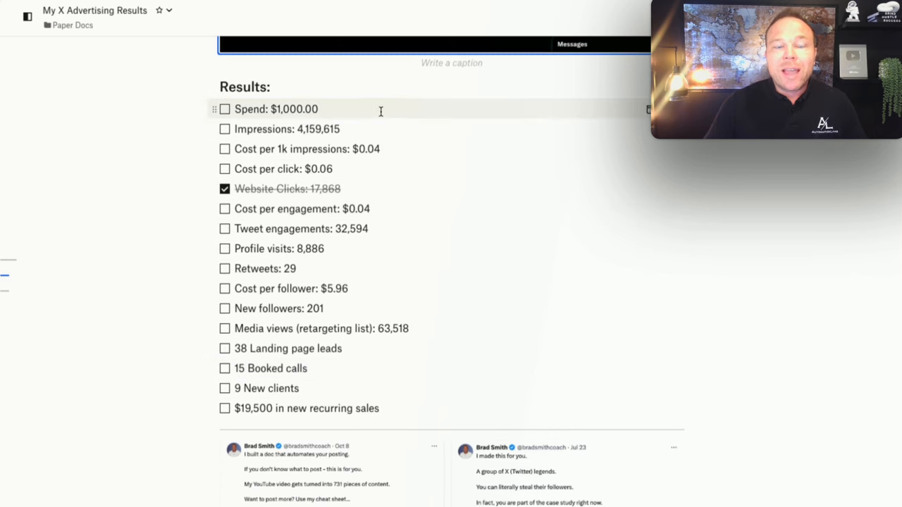
mouse_move(418, 269)
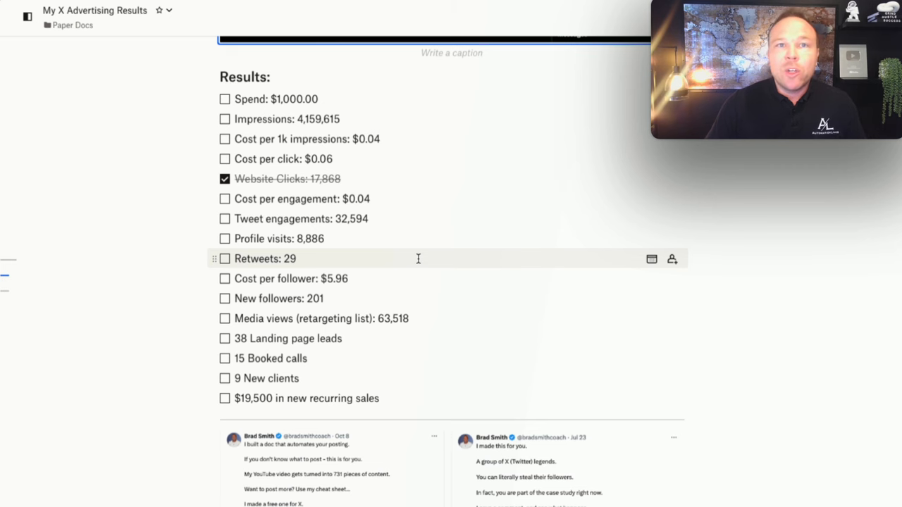
scroll(down, 3)
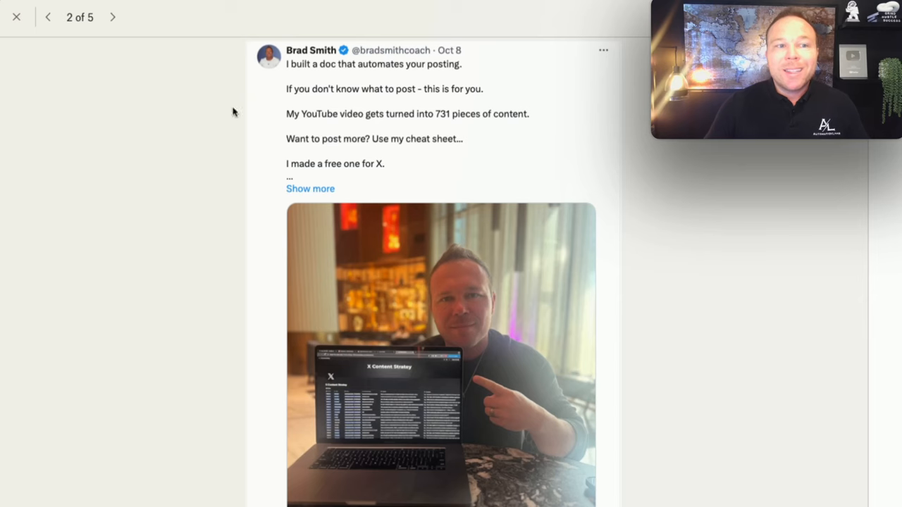
View example posts 3 and 4 at full size, then return to the Oct 2 post
click(112, 17)
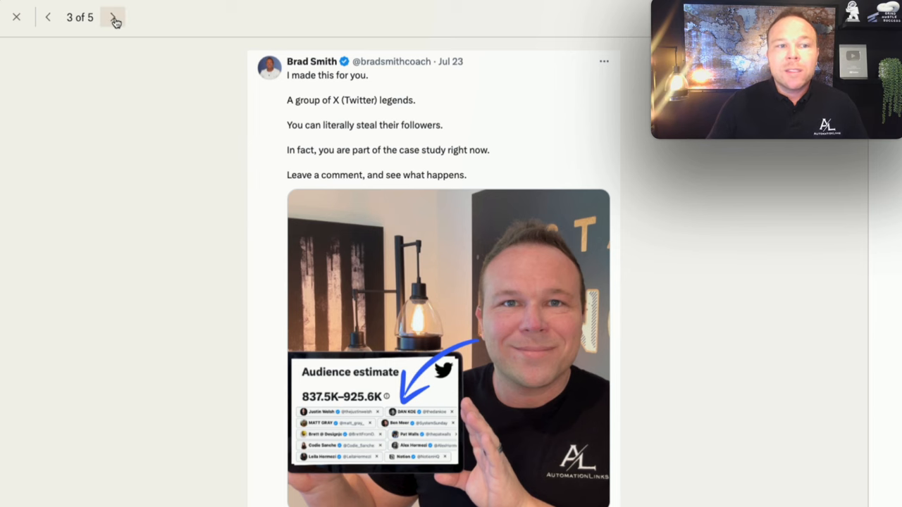
click(112, 17)
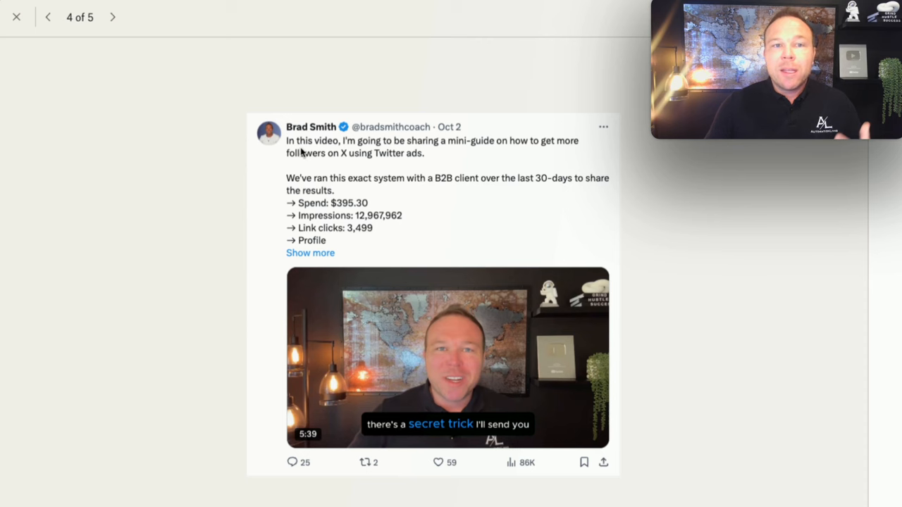
click(17, 17)
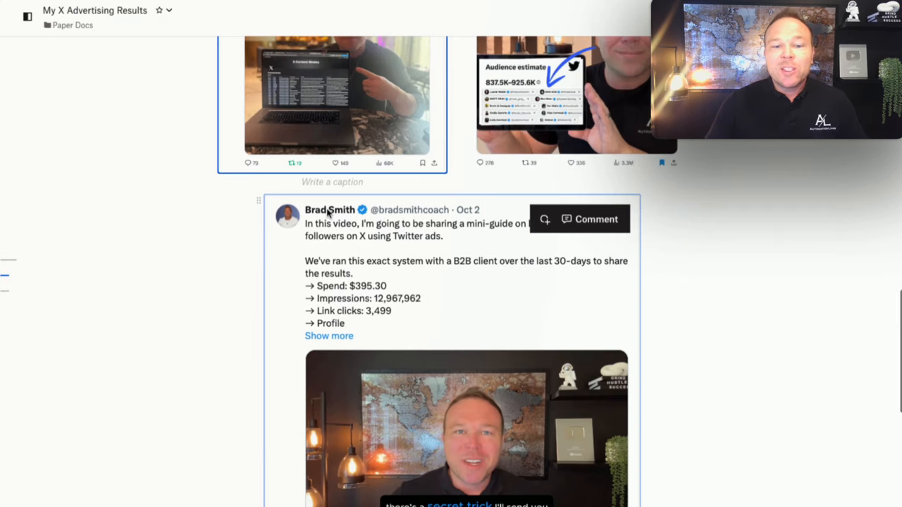
scroll(down, 3)
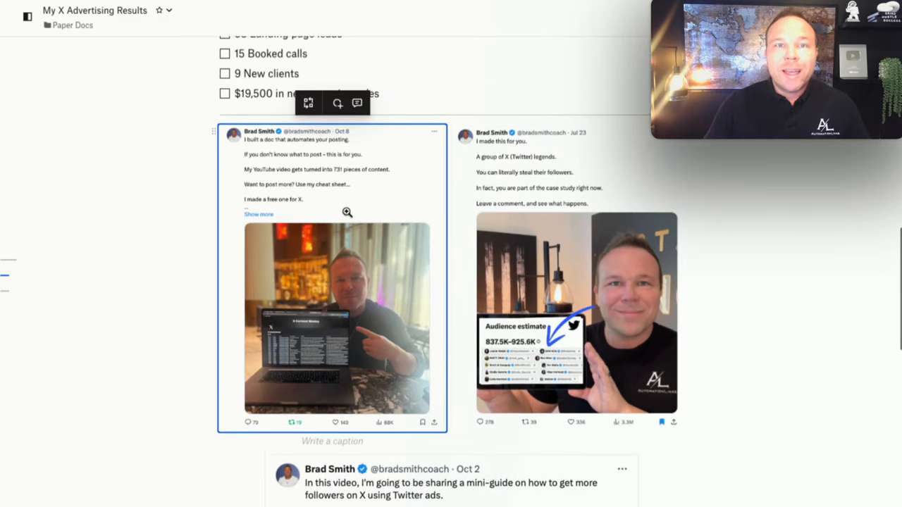
scroll(down, 3)
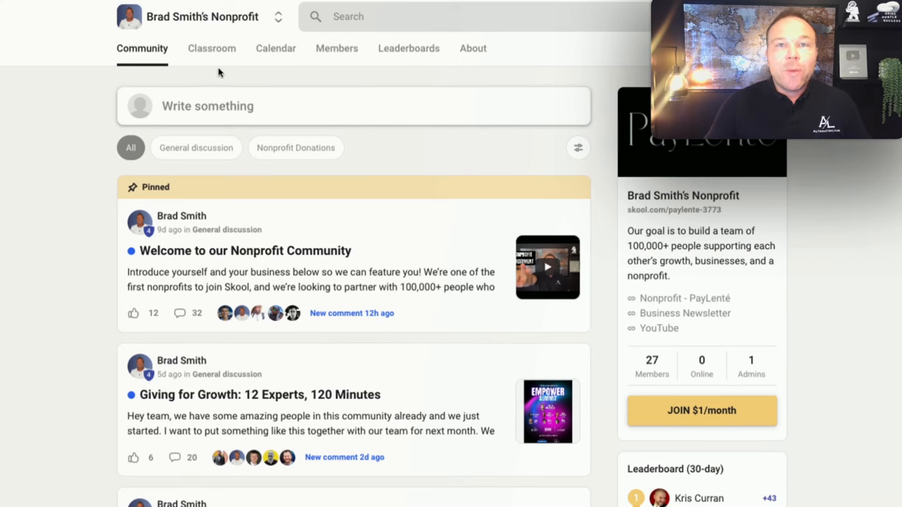
Show the community Classroom and scroll through its course list, including X Advertising Course
click(211, 48)
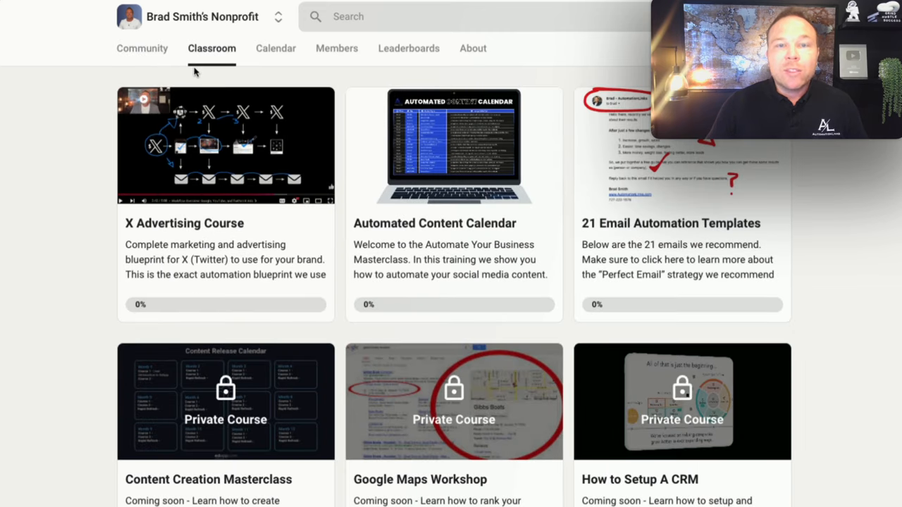
mouse_move(50, 228)
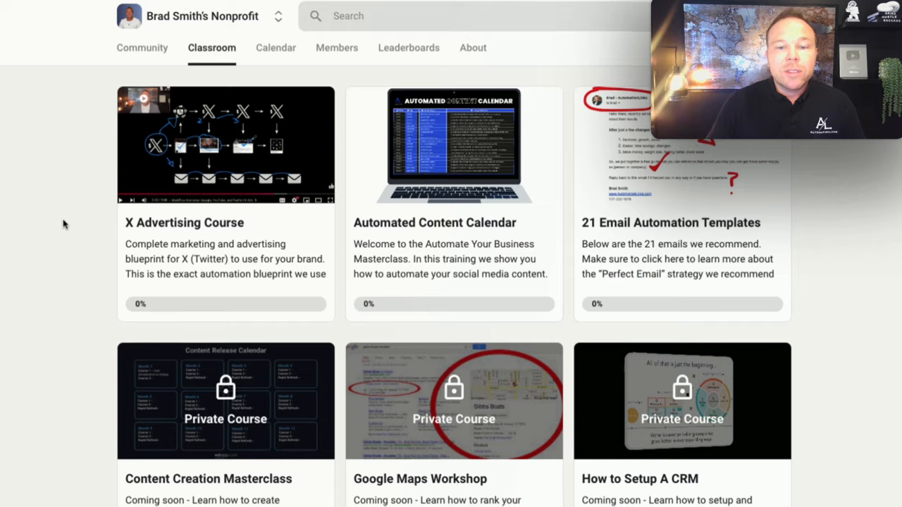
scroll(down, 3)
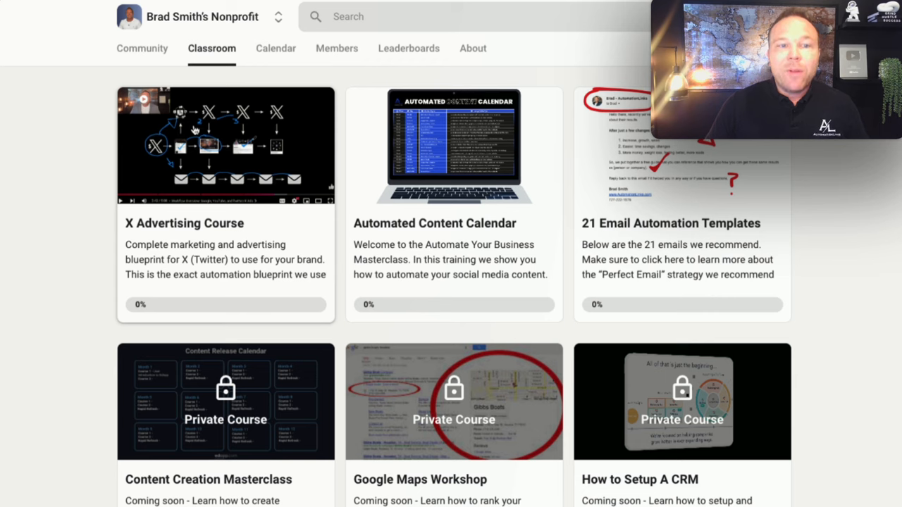
Open X Advertising Course and view the MOF and BOF lessons
click(225, 144)
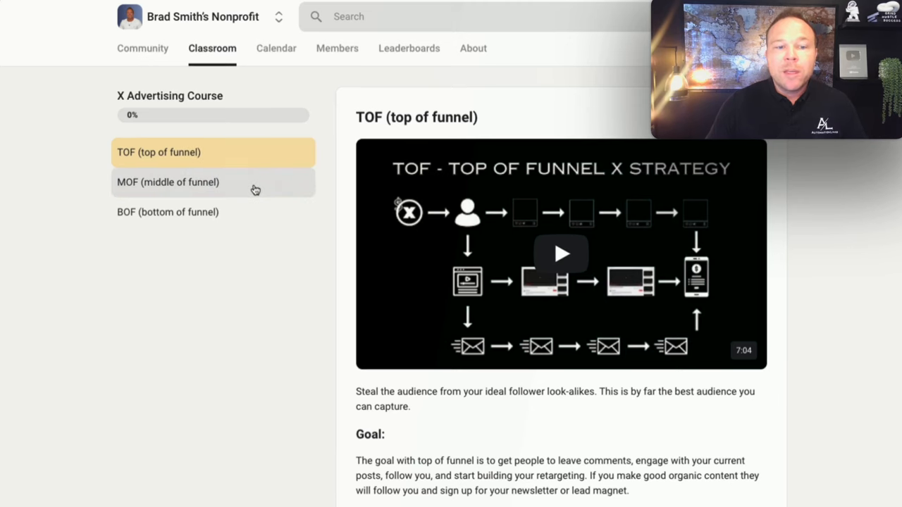
click(168, 182)
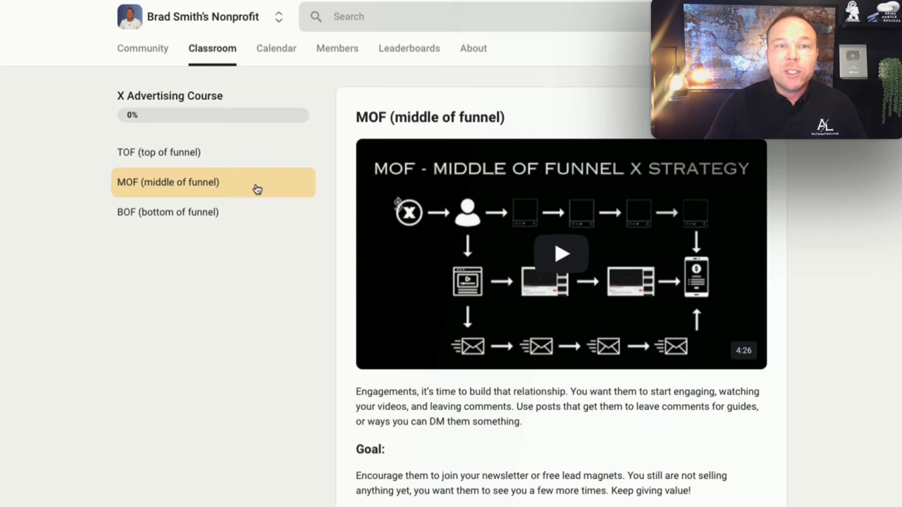
click(168, 211)
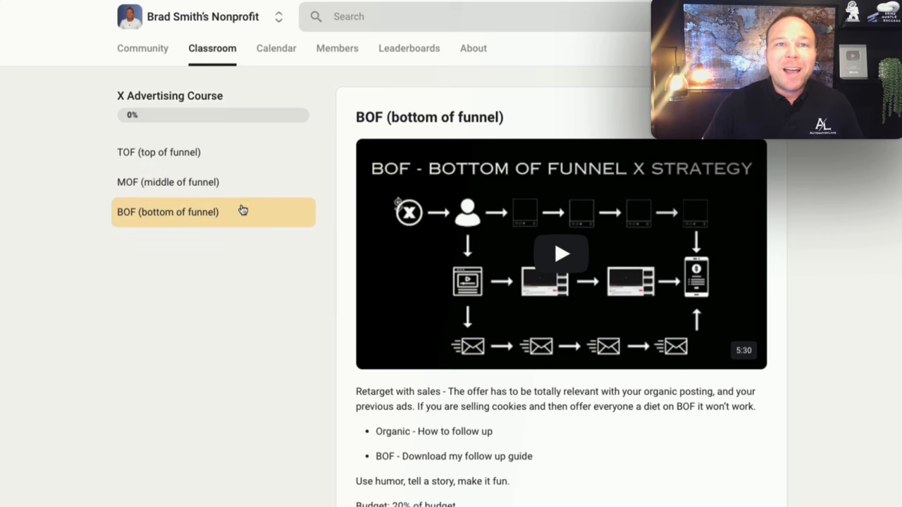